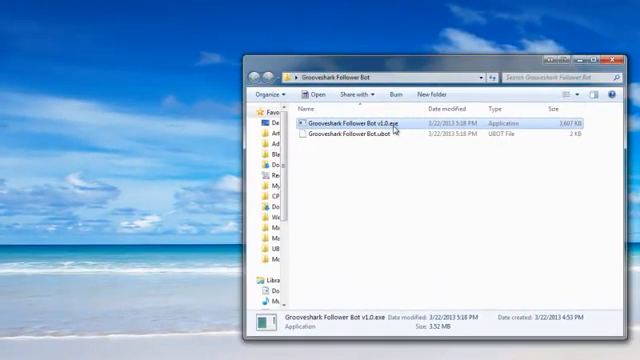
Launch Grooveshark Follower Bot v1.0.exe from its folder
{"action": "double_click", "coordinate": [360, 122]}
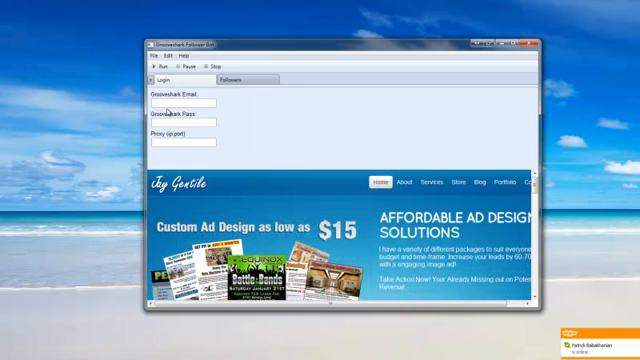
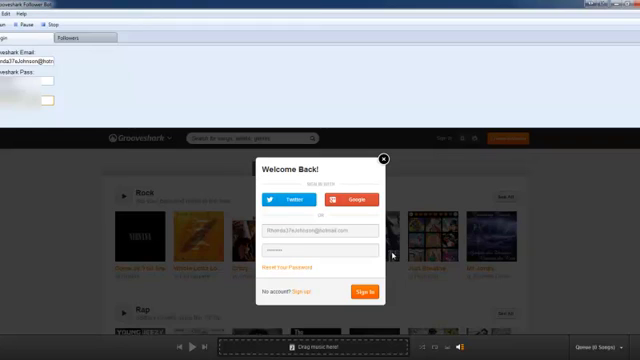
{"action": "mouse_move", "coordinate": [394, 294]}
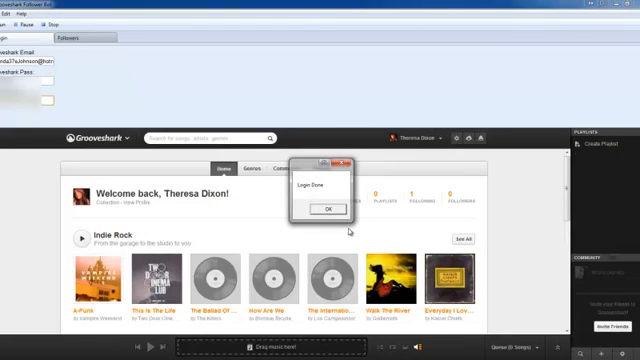
{"action": "left_click", "coordinate": [326, 209]}
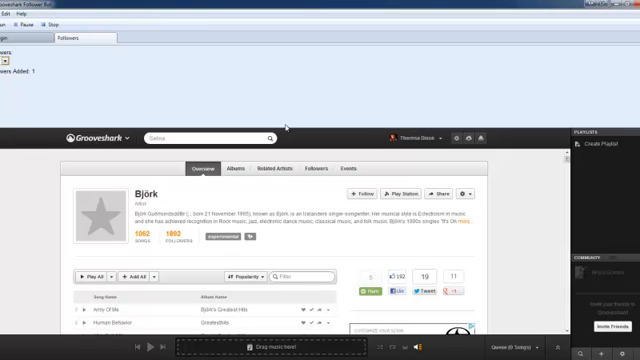
Search for the artist 'Annimarie' and follow artists while the count climbs
{"action": "left_click", "coordinate": [361, 193]}
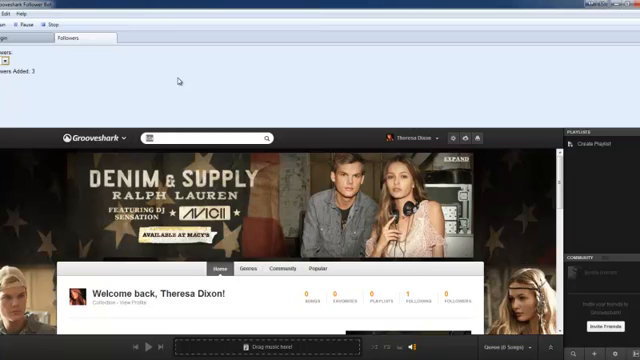
{"action": "type", "text": "Annimarie"}
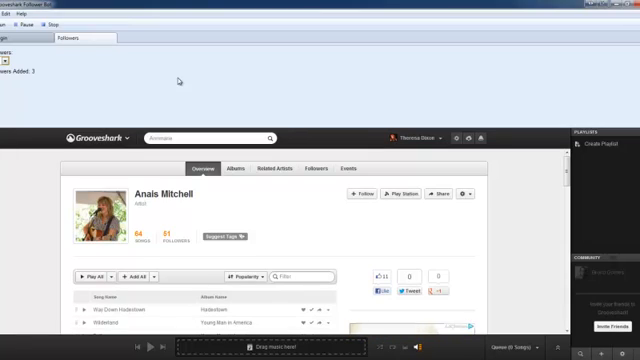
{"action": "left_click", "coordinate": [360, 193]}
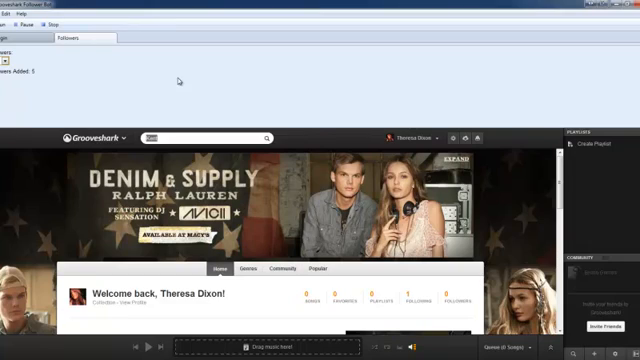
Search for 'Shawn' and follow Shawn Mullins, completing five follows
{"action": "type", "text": "Shawn"}
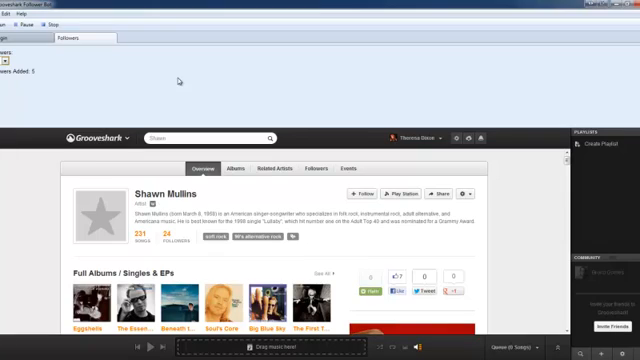
{"action": "left_click", "coordinate": [361, 192]}
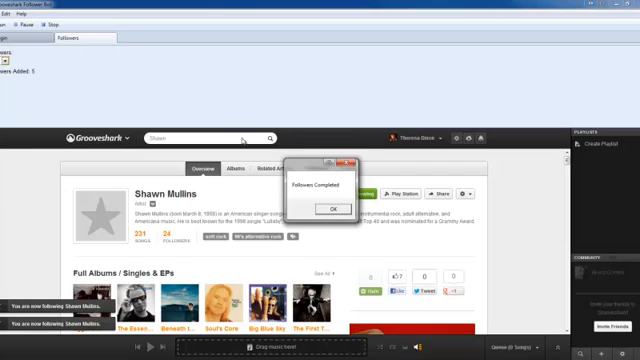
{"action": "left_click", "coordinate": [329, 208]}
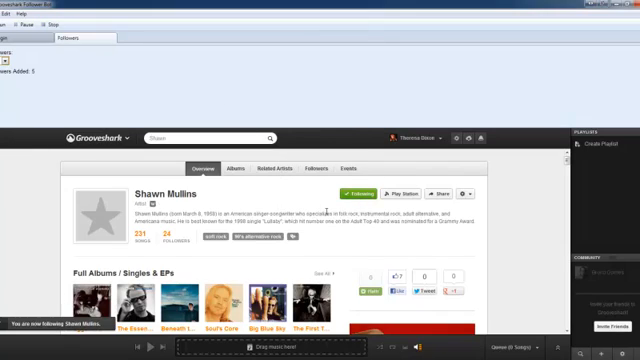
{"action": "left_click", "coordinate": [415, 136]}
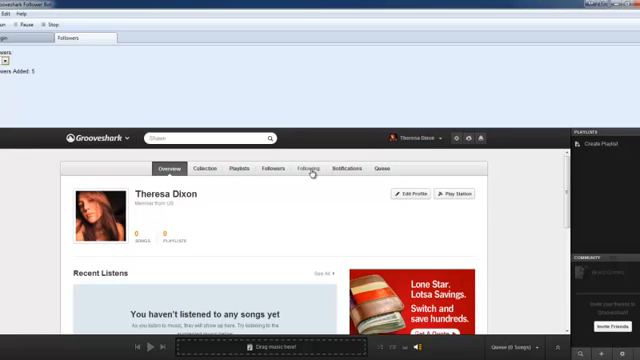
Show the Following list filtered to Artists and scroll through the followed artists
{"action": "left_click", "coordinate": [313, 168]}
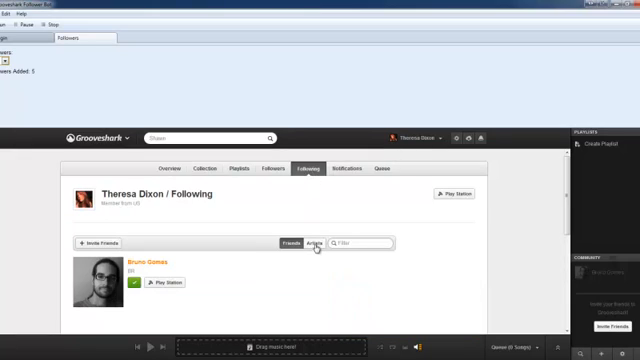
{"action": "left_click", "coordinate": [317, 243]}
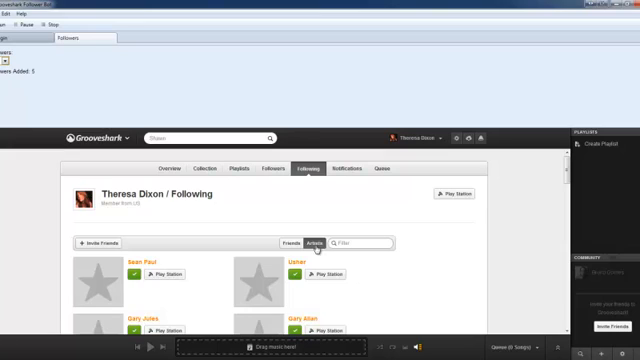
{"action": "scroll", "scroll_direction": "down", "scroll_amount": 3}
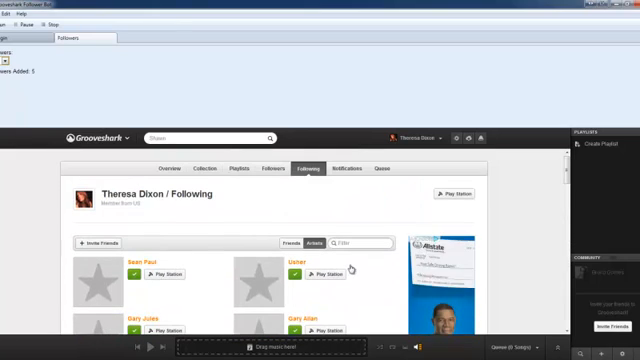
{"action": "mouse_move", "coordinate": [368, 227]}
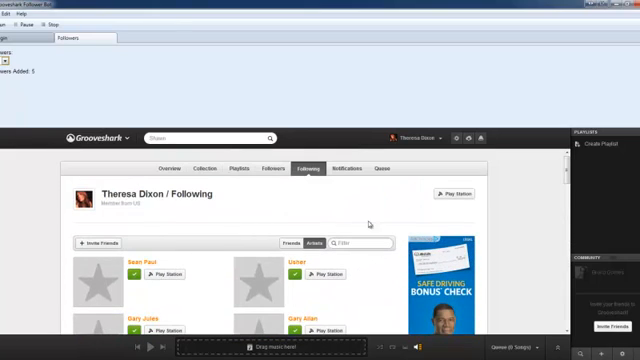